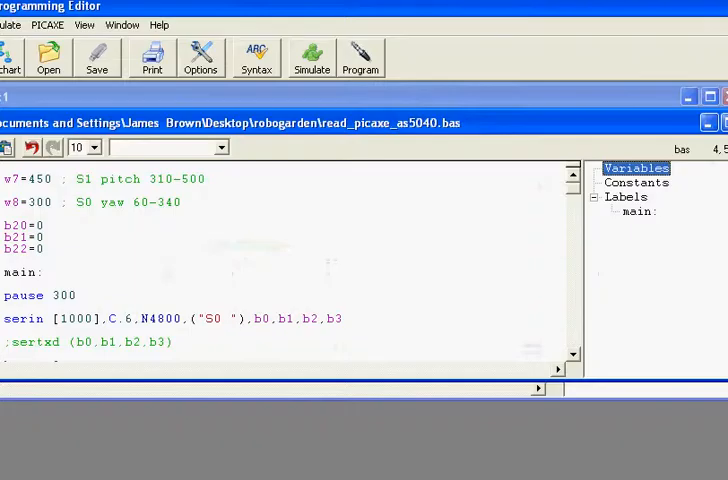
mouse_move(47, 25)
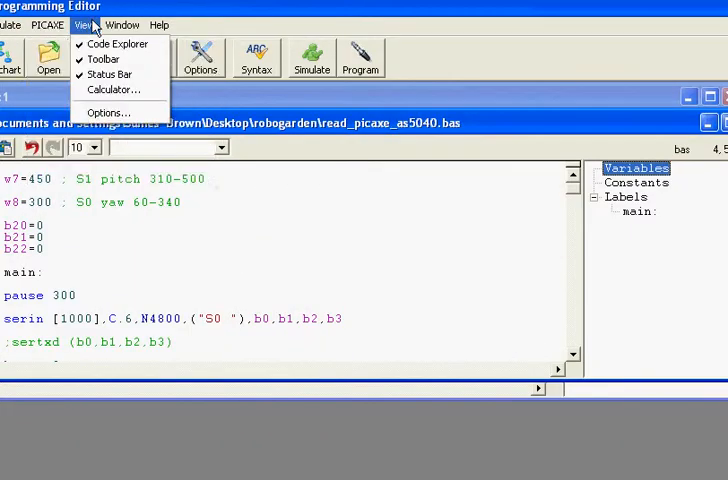
Open the 9600-baud serial terminal and follow pitch and yaw settling at 450 and 300
left_click(47, 25)
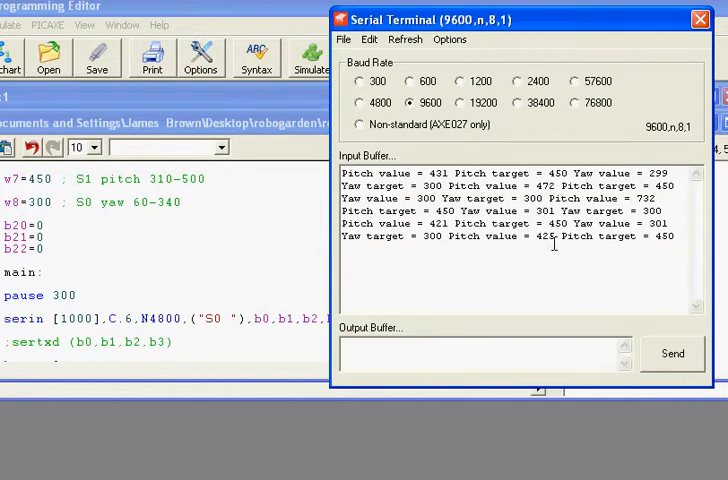
mouse_move(588, 157)
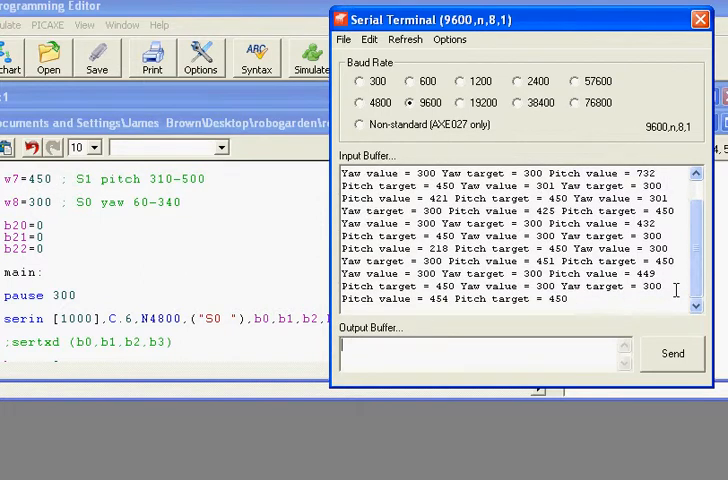
scroll("down", 3)
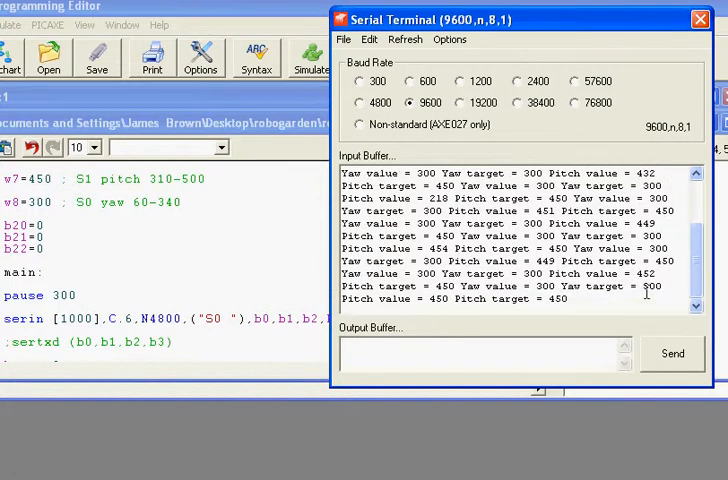
scroll("down", 3)
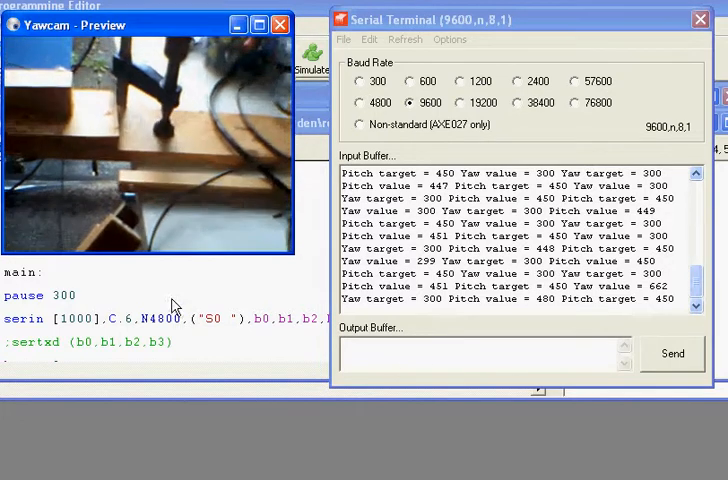
Bring up the Yawcam Preview window showing the webcam feed of the servo mount
left_click(280, 24)
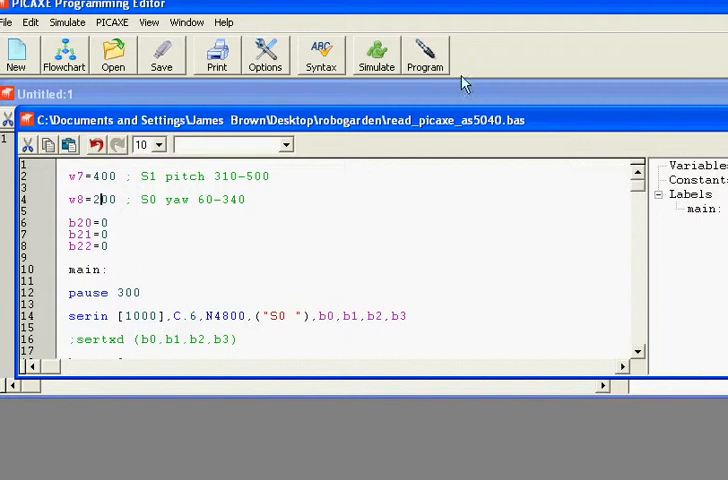
mouse_move(356, 354)
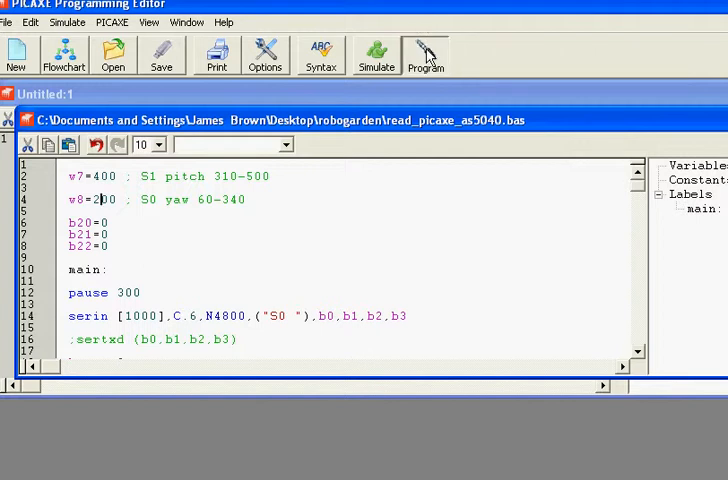
Download the program with pitch 400 and yaw 200 targets to the chip, confirming success
left_click(425, 55)
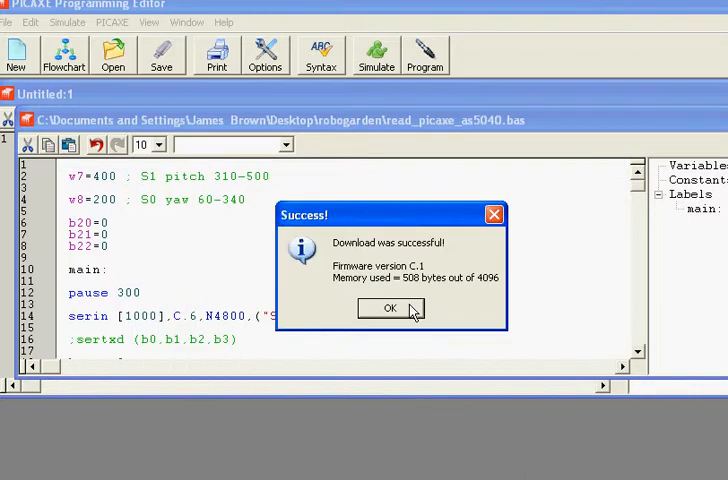
left_click(390, 308)
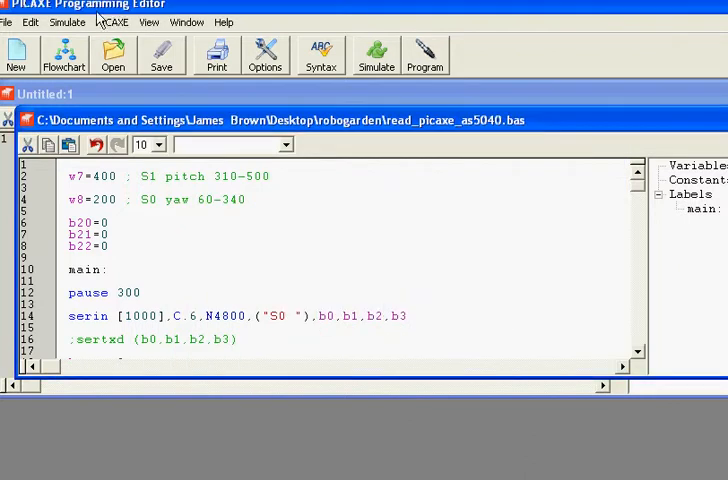
left_click(112, 22)
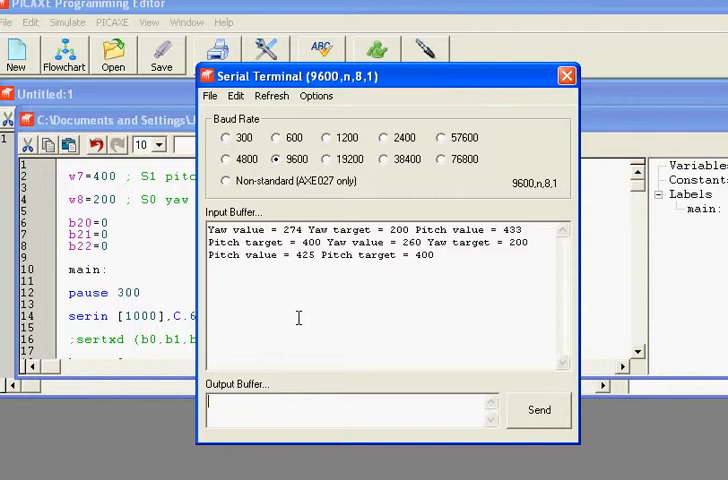
mouse_move(389, 288)
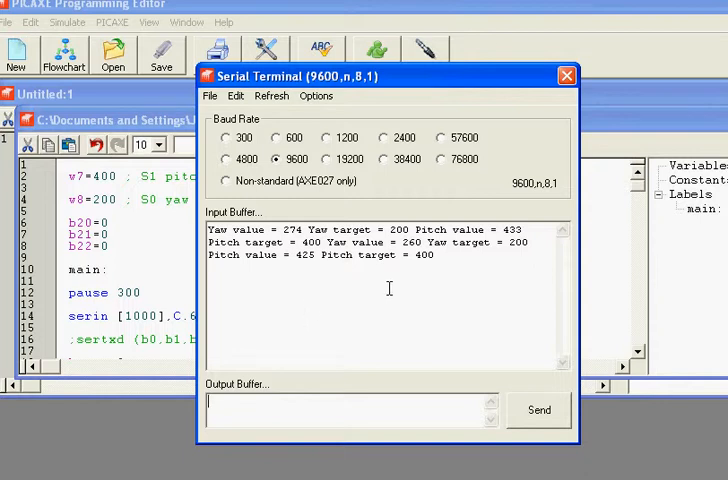